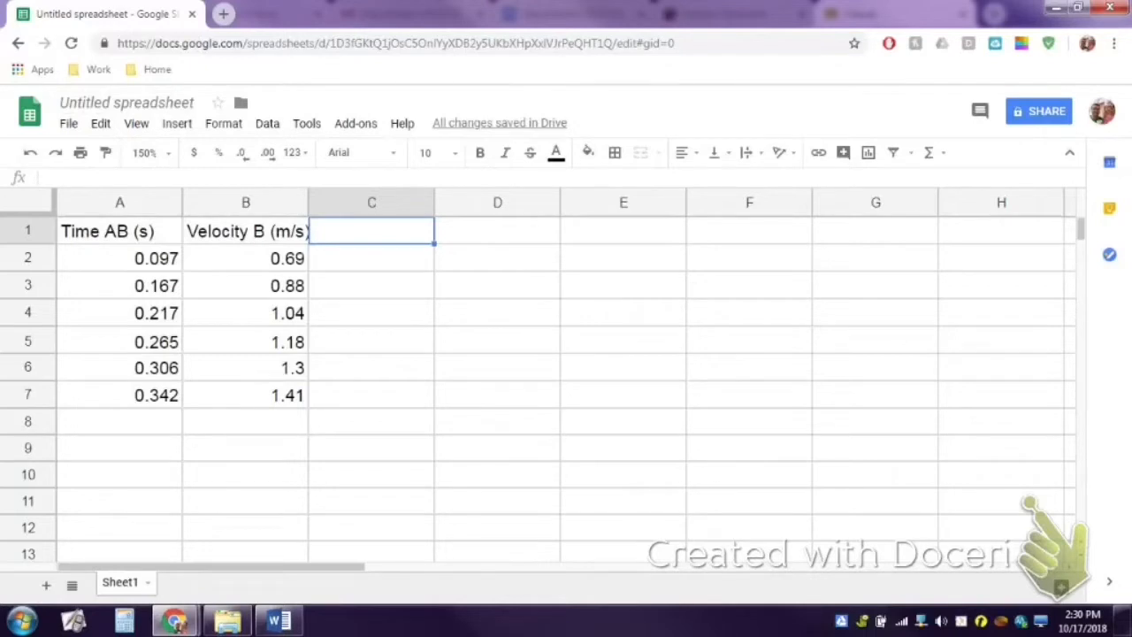
Step: Select the Time AB and Velocity B columns, A1:B7, headers included
{"action": "left_click", "coordinate": [120, 230]}
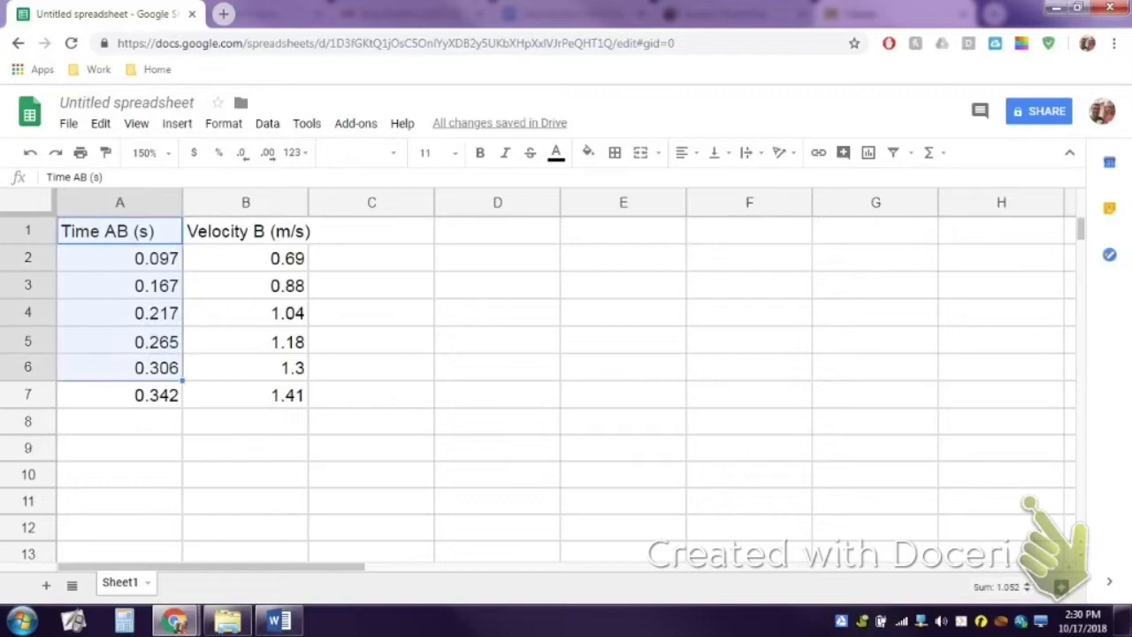
{"action": "left_click", "coordinate": [244, 366]}
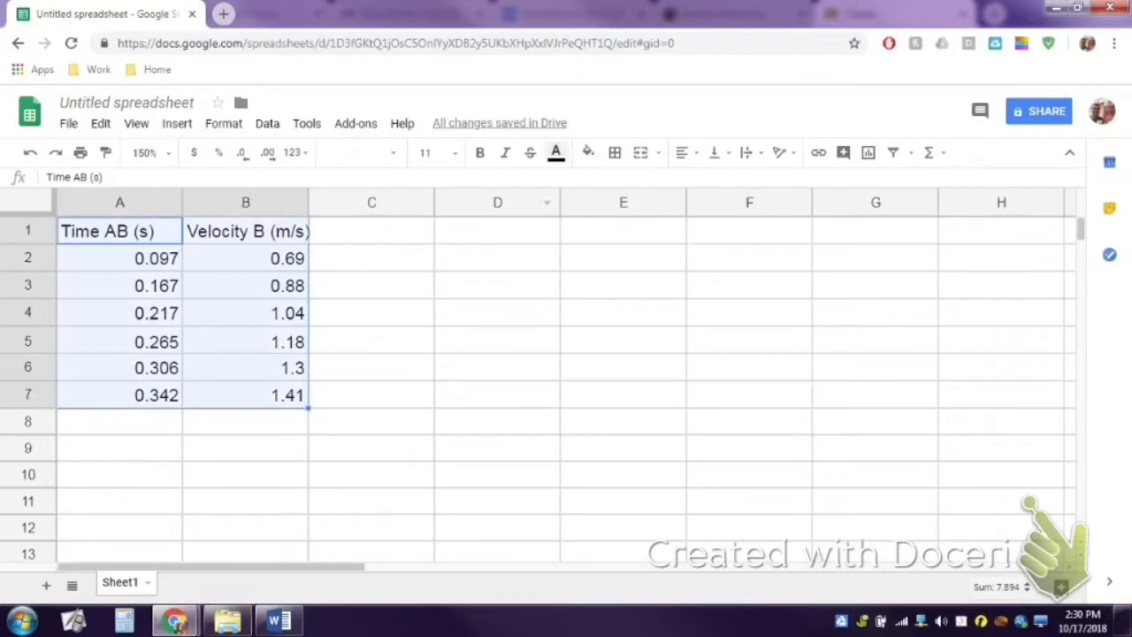
{"action": "mouse_move", "coordinate": [868, 152]}
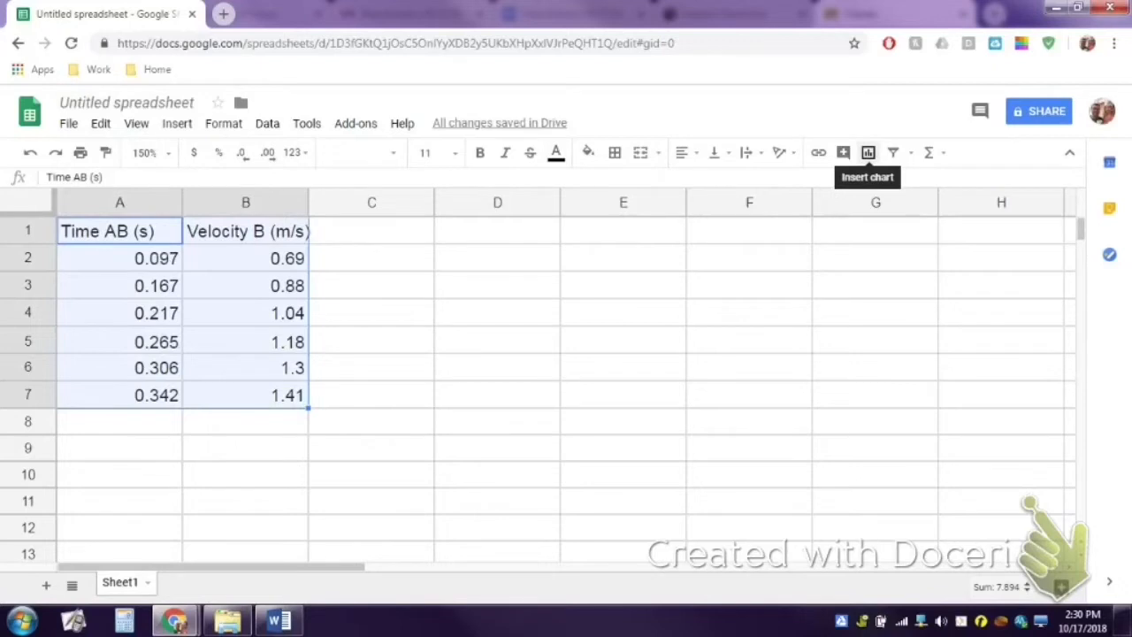
Step: Insert a chart from the selection and make it a Scatter chart
{"action": "left_click", "coordinate": [866, 152]}
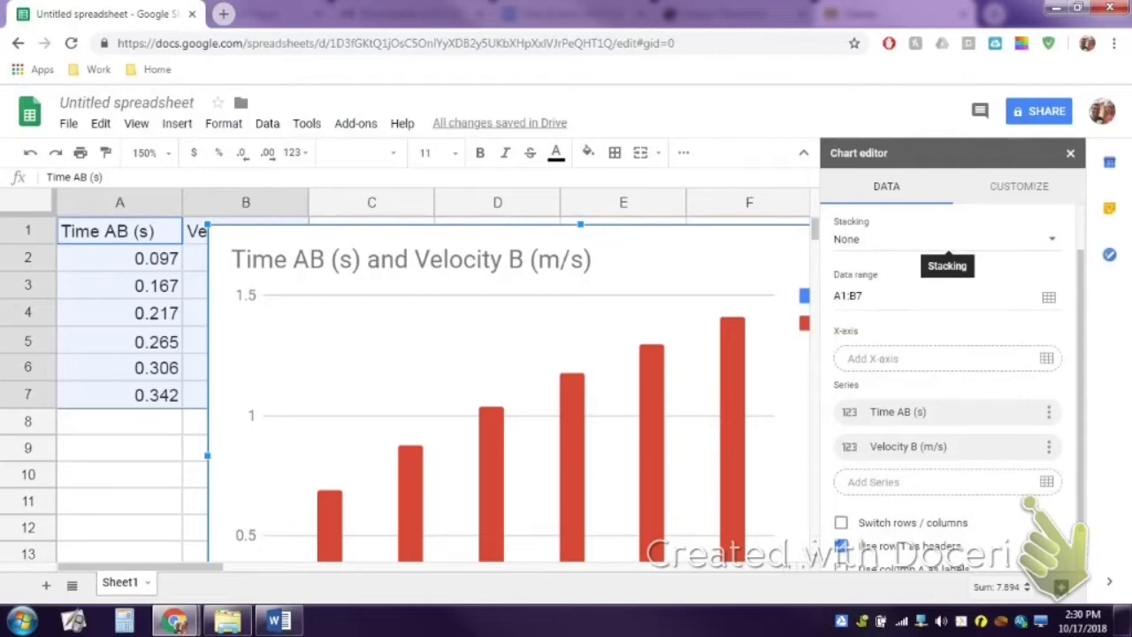
{"action": "scroll", "scroll_direction": "up", "scroll_amount": 3}
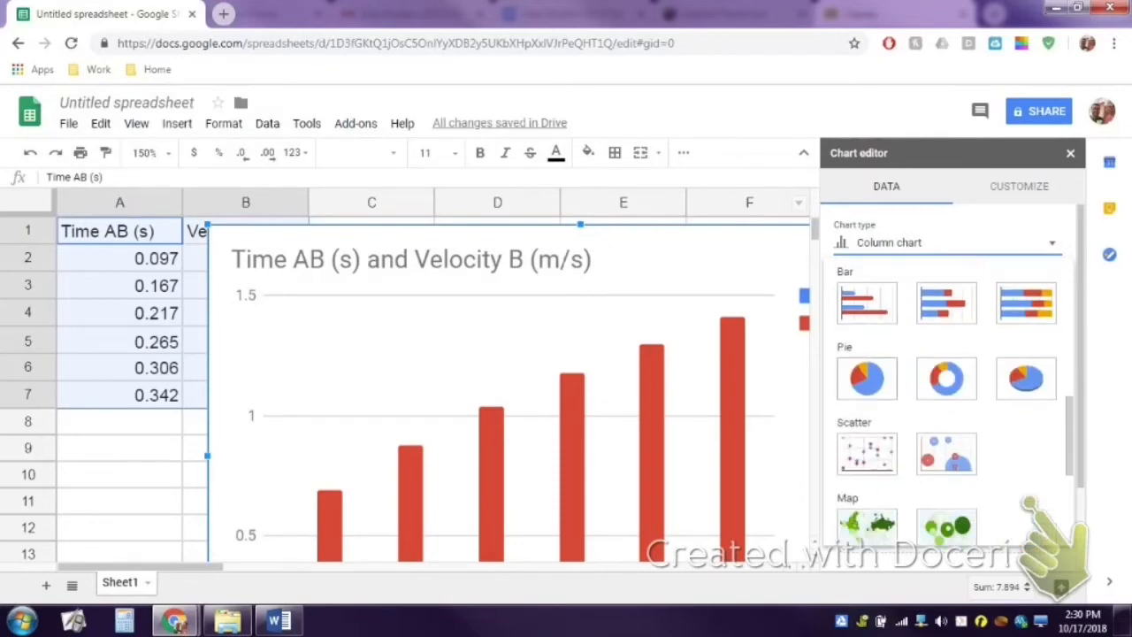
{"action": "scroll", "scroll_direction": "down", "scroll_amount": 3}
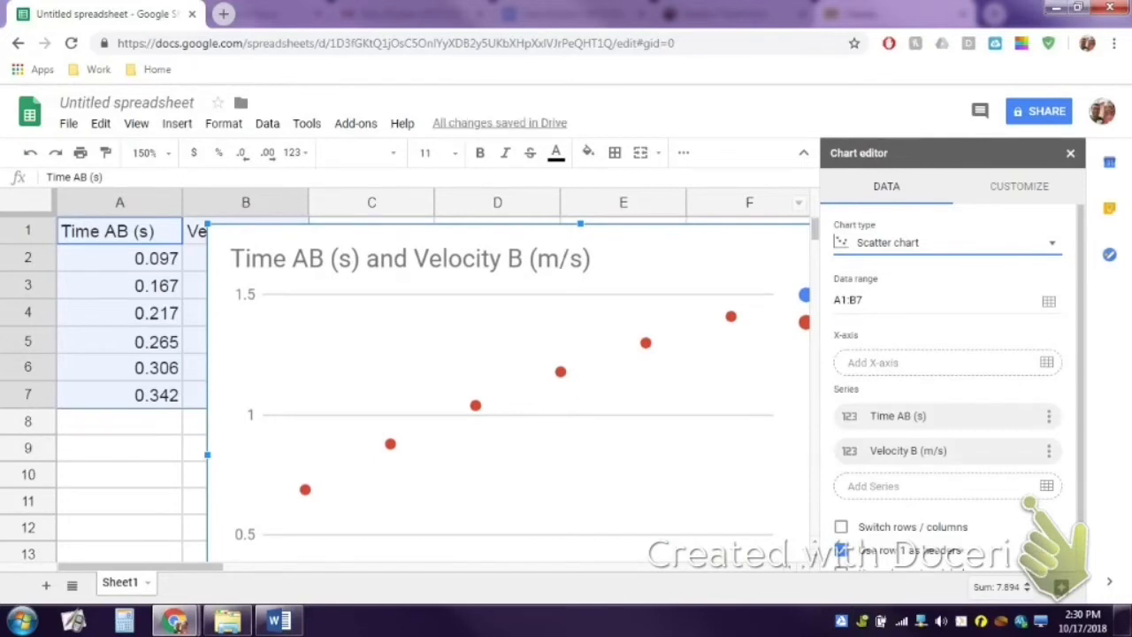
{"action": "scroll", "scroll_direction": "down", "scroll_amount": 3}
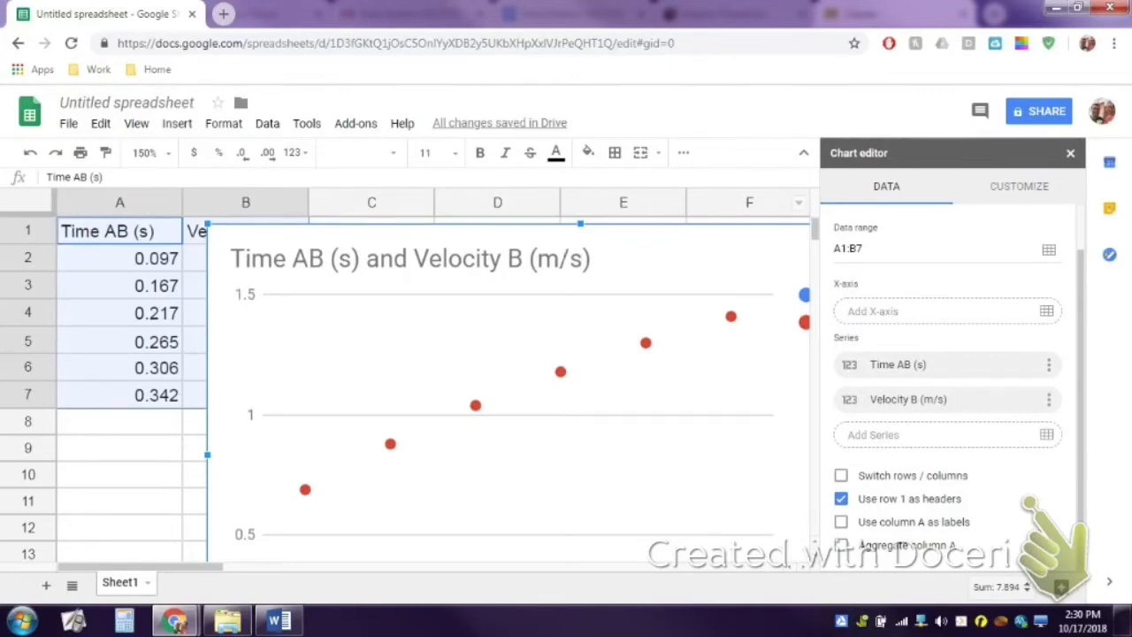
Step: Use column A (Time AB) as labels so Velocity B is the only series, then go to Customize > Series
{"action": "left_click", "coordinate": [840, 520]}
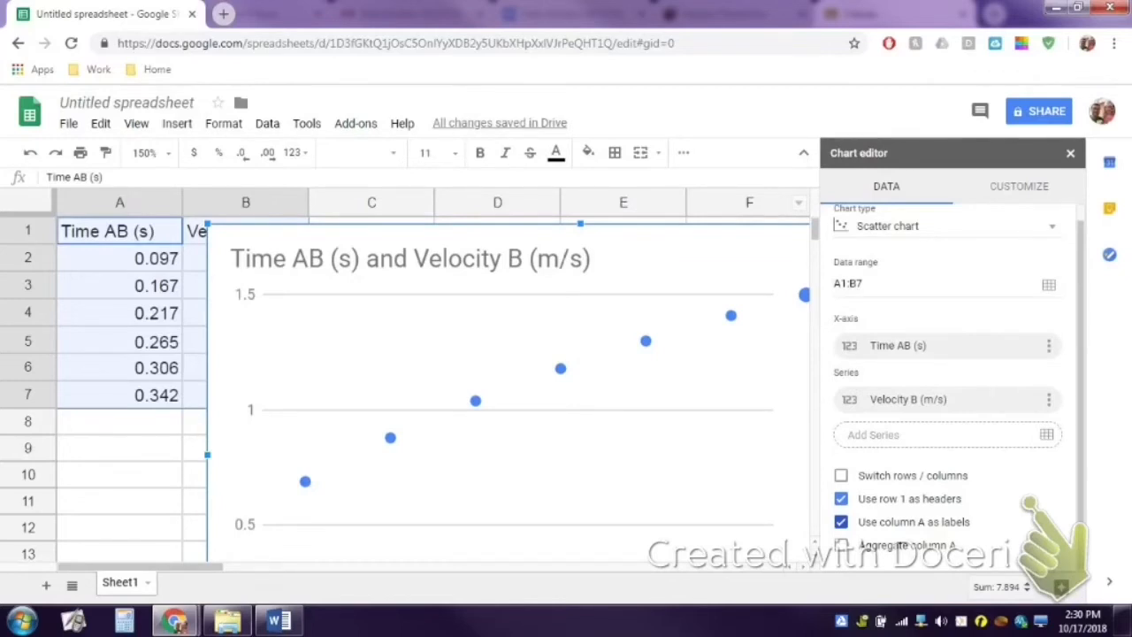
{"action": "left_click", "coordinate": [1019, 185]}
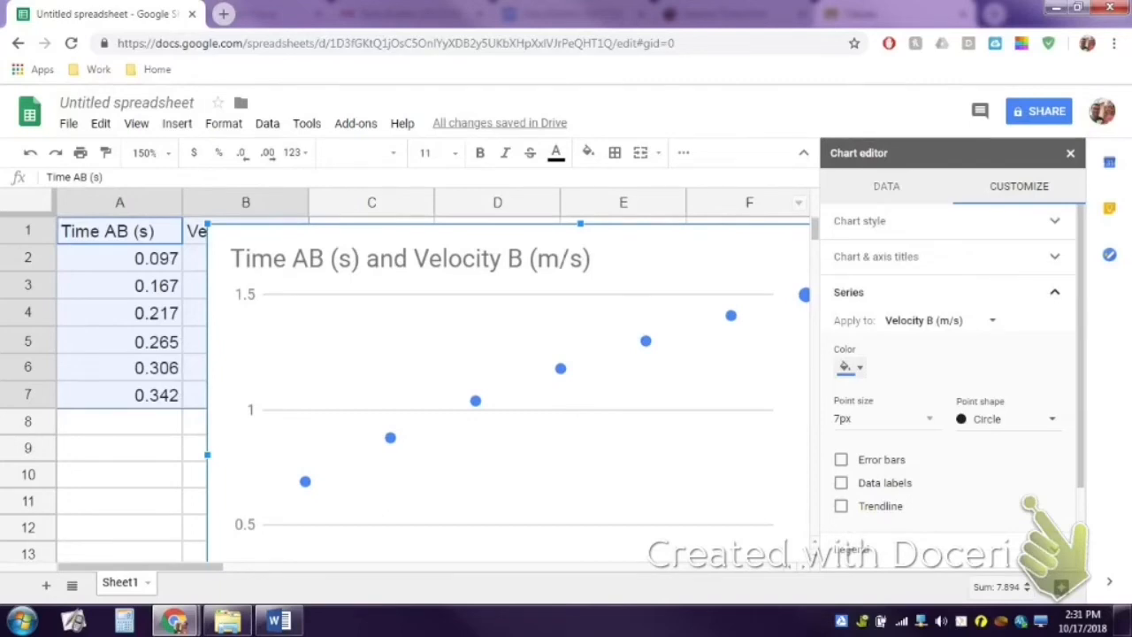
Step: Add a linear trendline to the Velocity B points labelled with its equation
{"action": "left_click", "coordinate": [840, 506]}
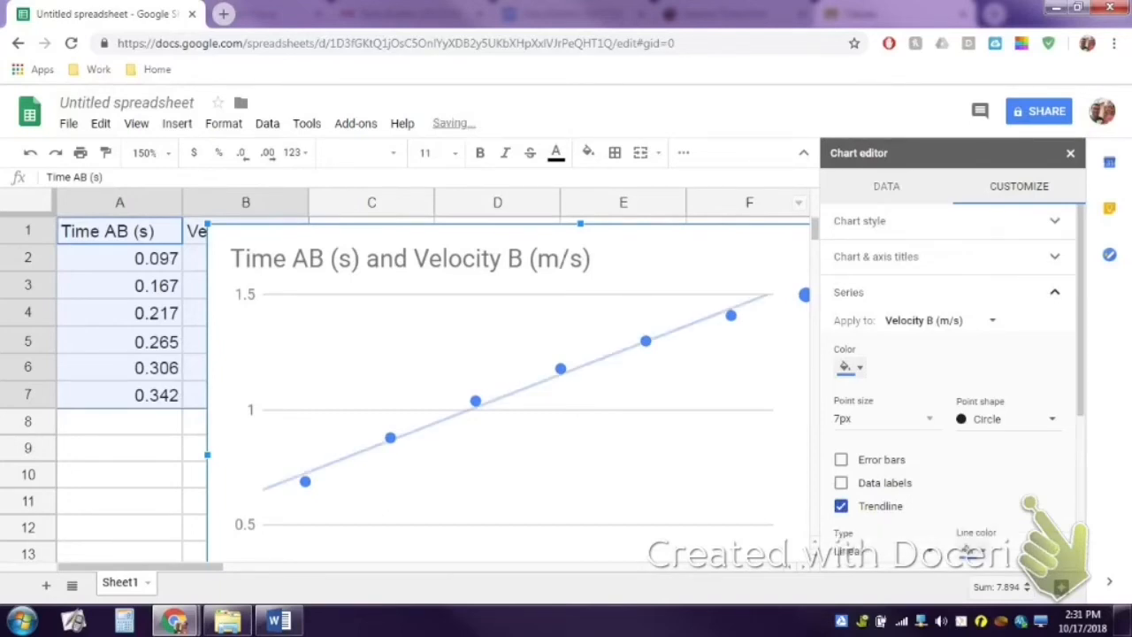
{"action": "scroll", "scroll_direction": "down", "scroll_amount": 3}
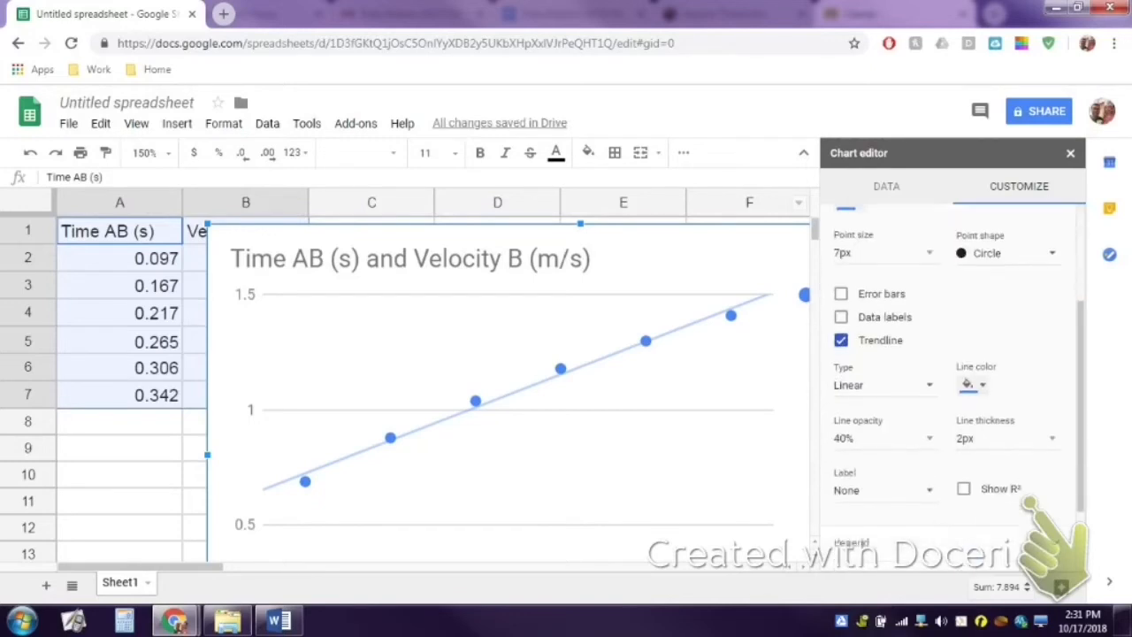
{"action": "left_click", "coordinate": [880, 490]}
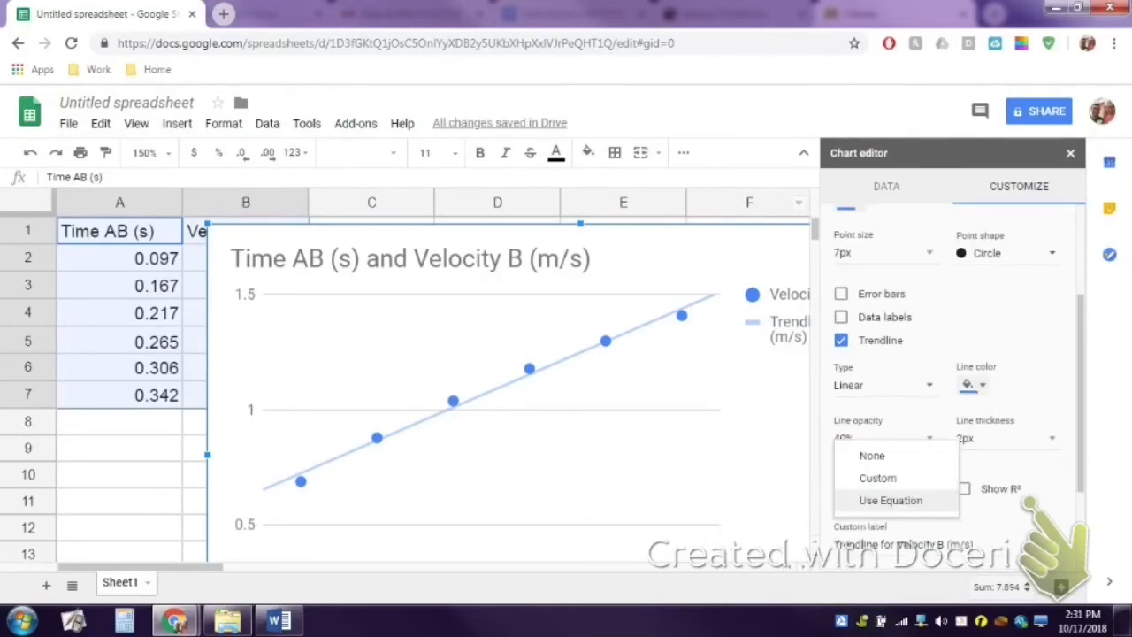
{"action": "left_click", "coordinate": [891, 498]}
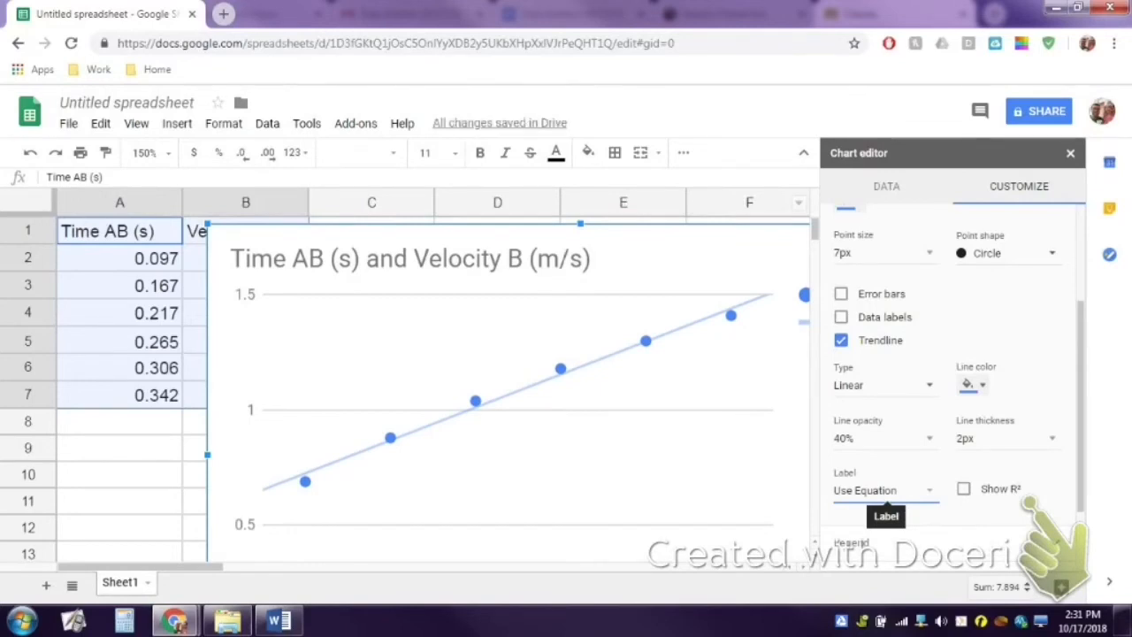
Step: Untick 'Treat labels as text' on the horizontal axis and close the Chart editor
{"action": "scroll", "scroll_direction": "down", "scroll_amount": 3}
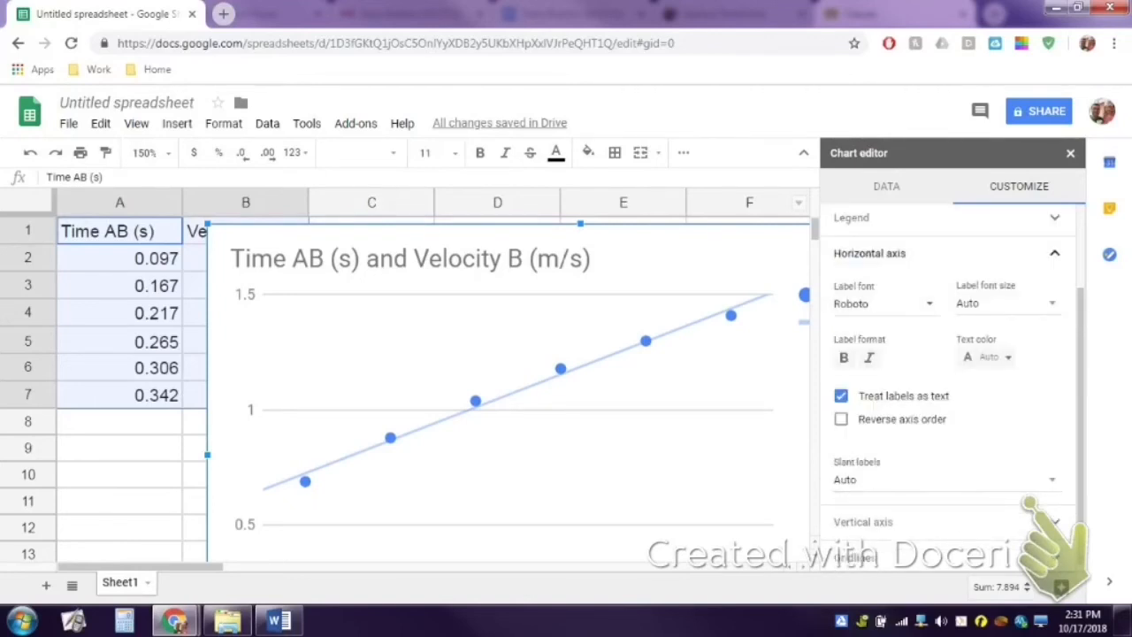
{"action": "left_click", "coordinate": [842, 396]}
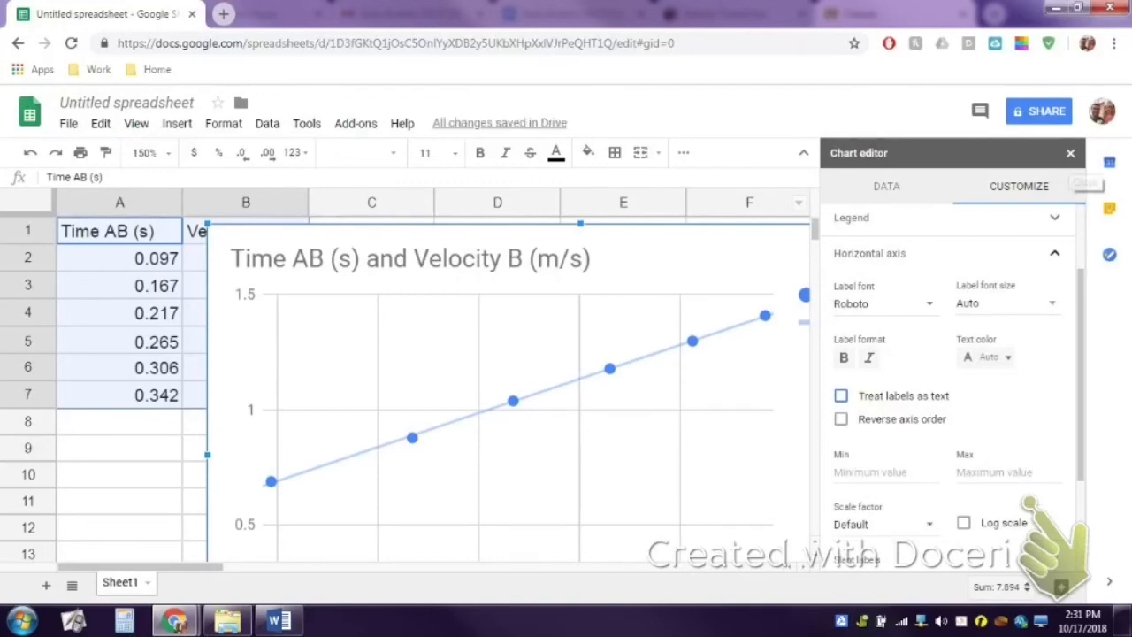
{"action": "left_click", "coordinate": [1068, 152]}
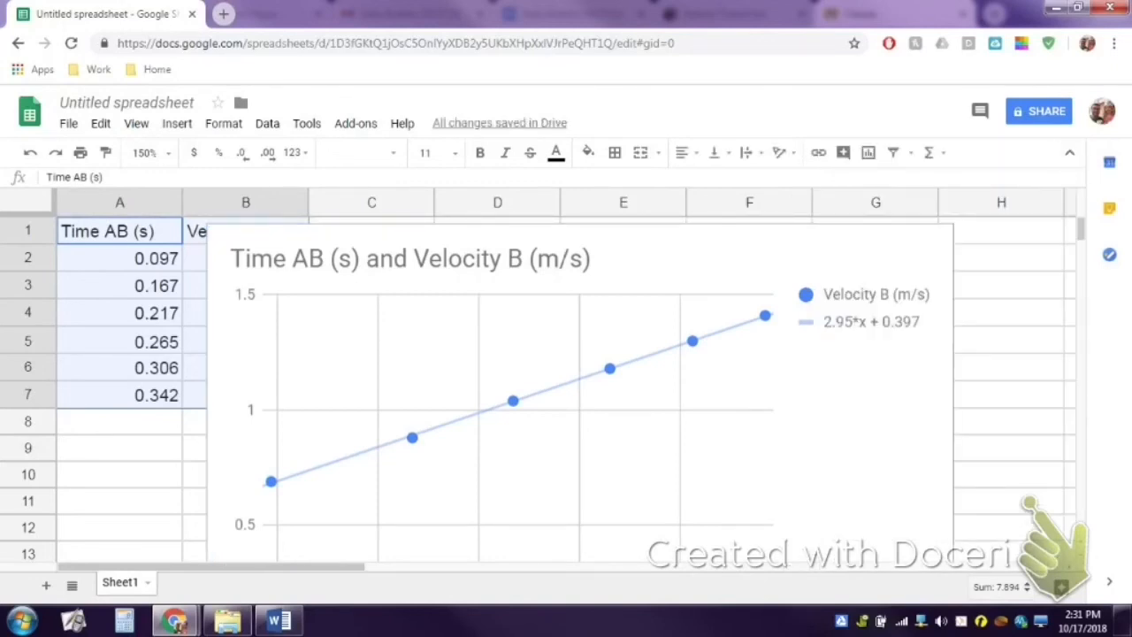